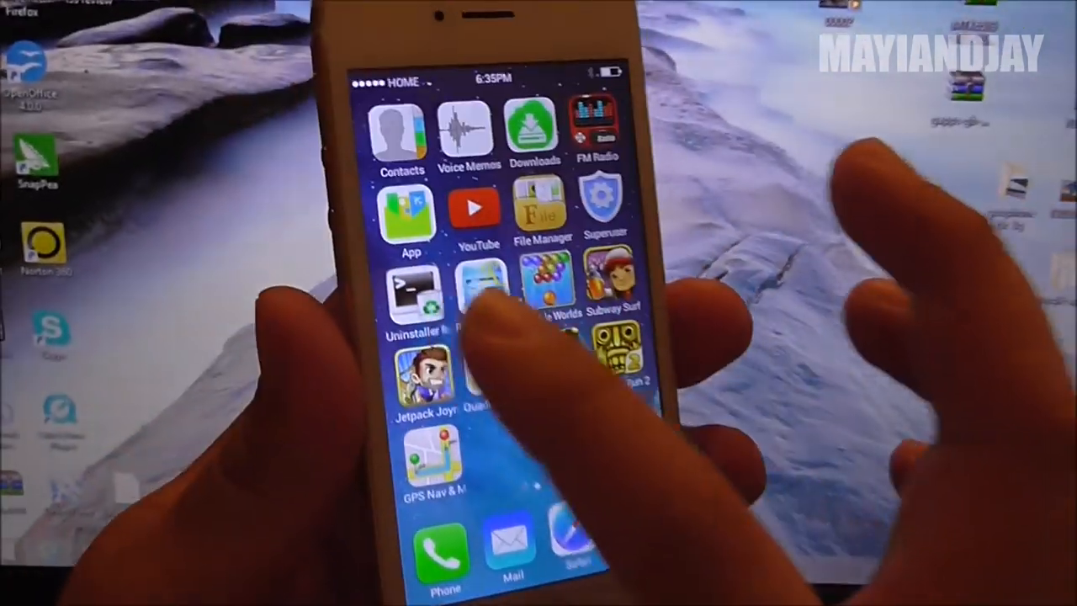
Open Settings from the home screen and bring up the Store section with app management options.
scroll(left, 3)
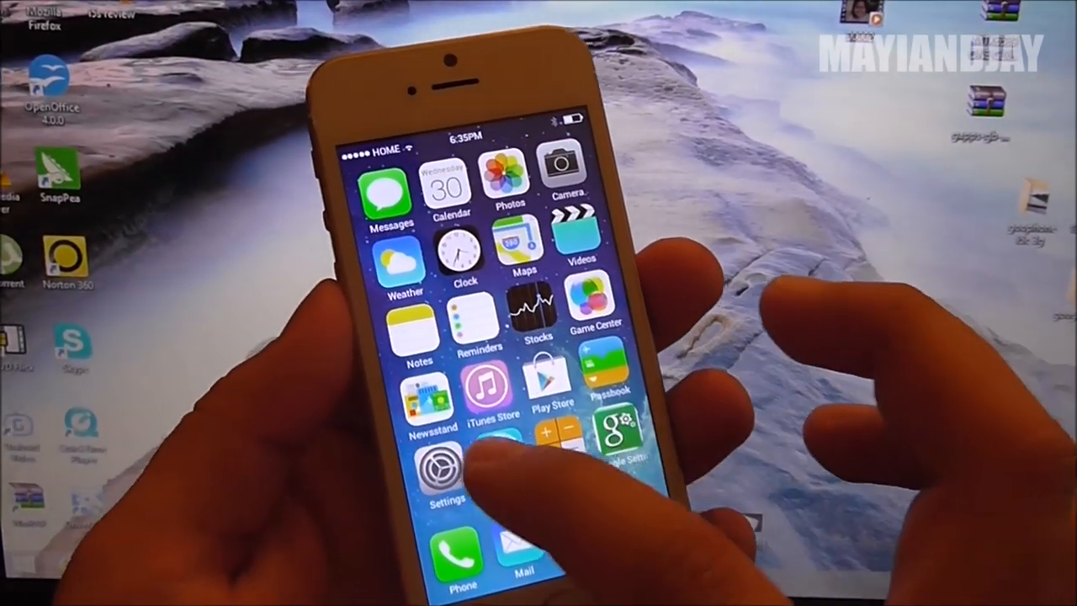
click(444, 468)
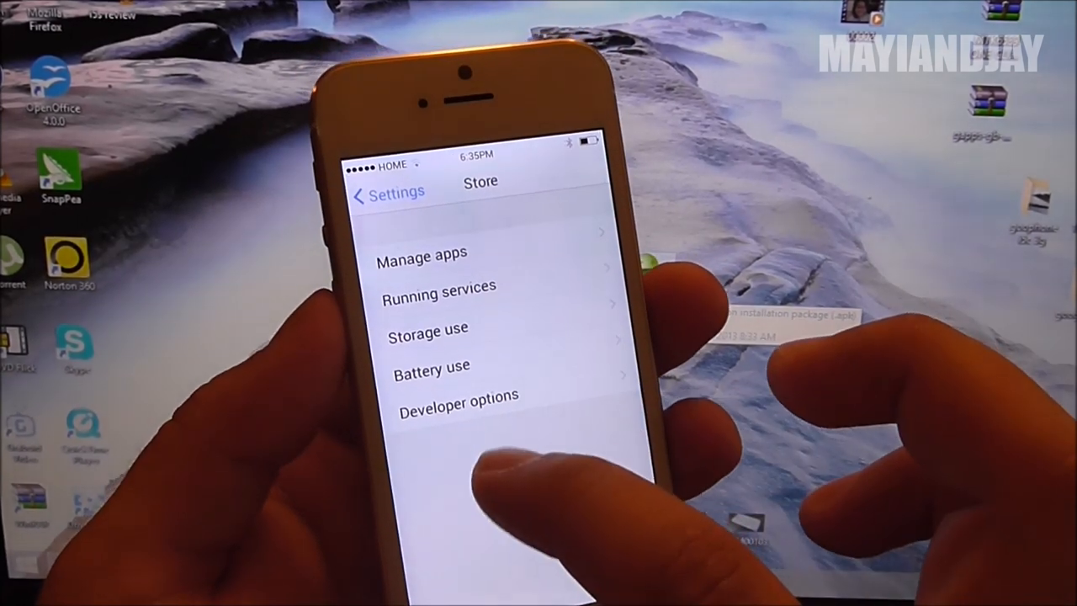
click(457, 397)
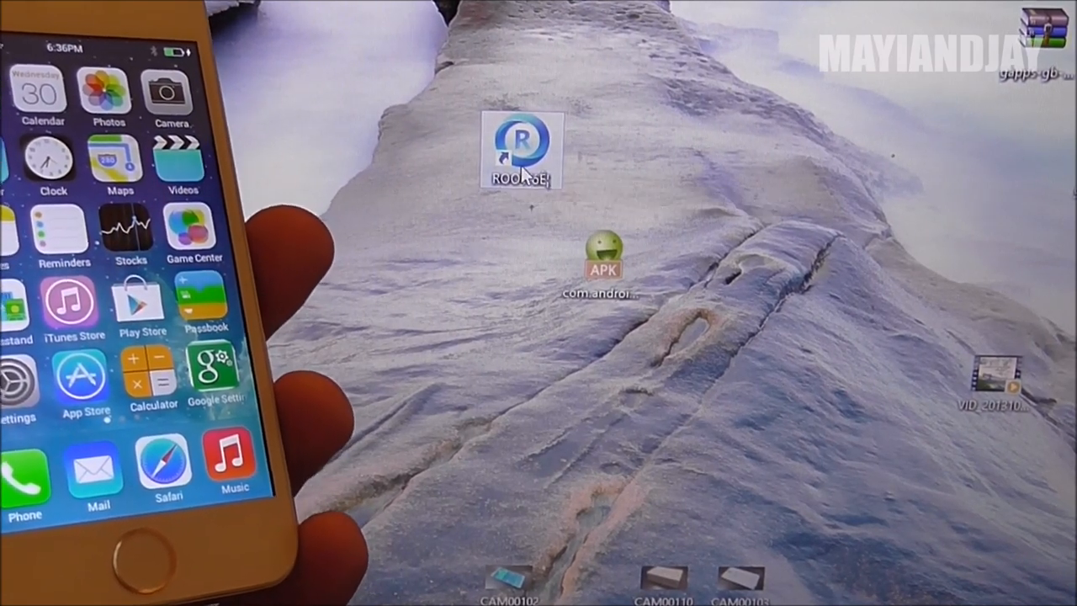
Launch ROOT大师 and re-acquire root access on the connected MF353ZP/A phone.
double_click(518, 148)
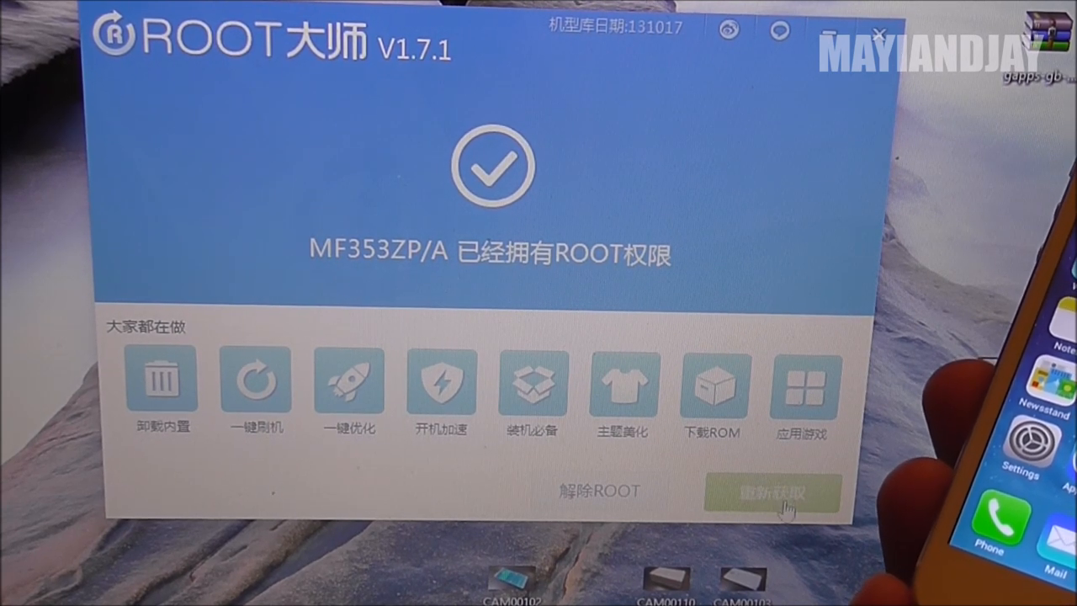
click(770, 491)
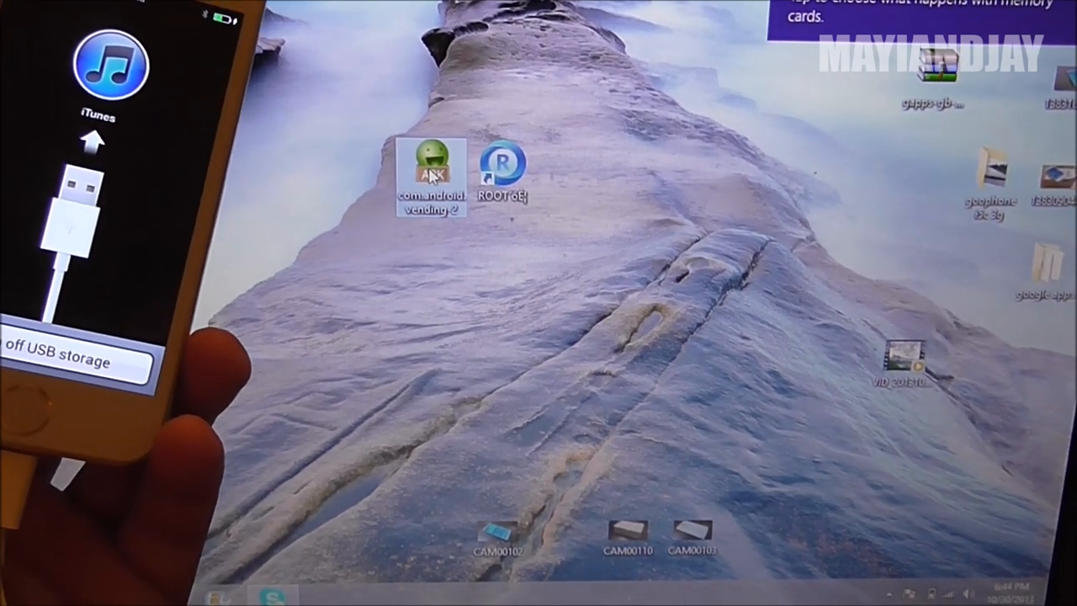
Send com.android.vending-2.apk to the phone's Removable Disk (H:).
right_click(430, 165)
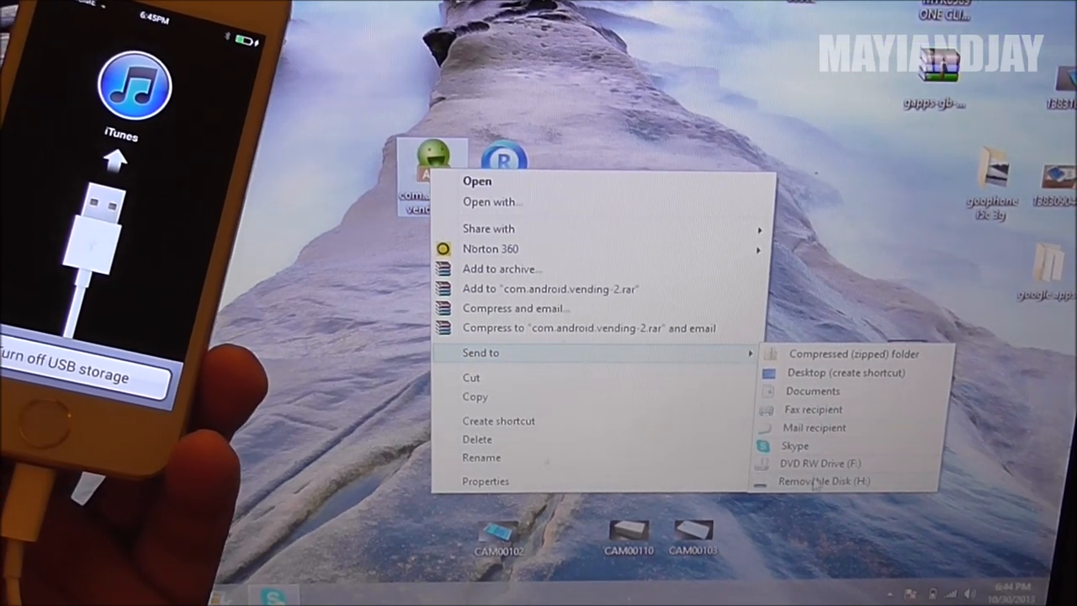
click(823, 481)
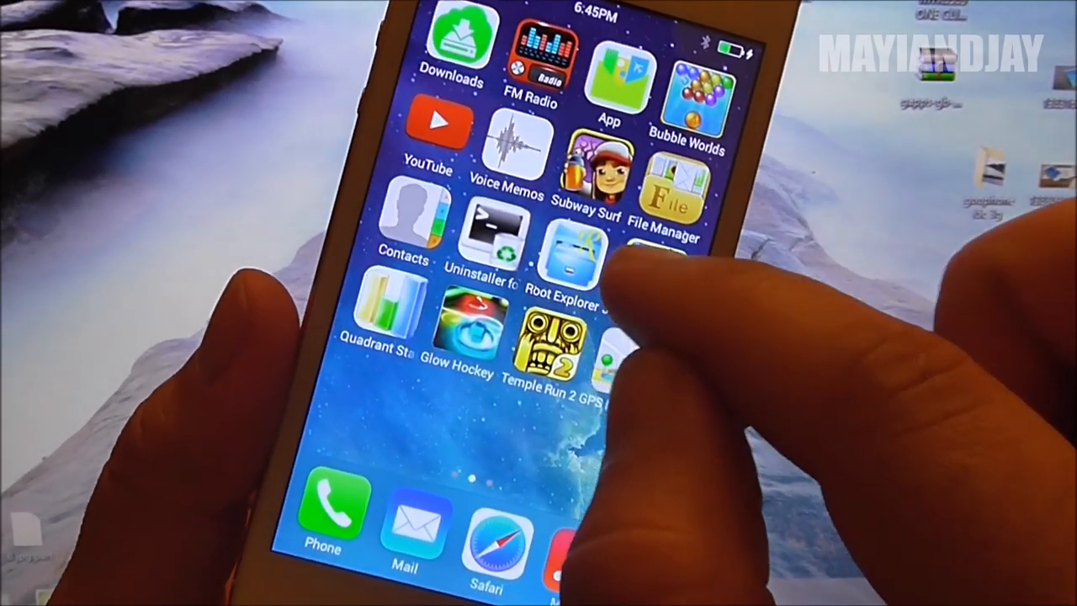
Launch Root Explorer and browse the sdcard folder down to com.android.vending-2.apk.
click(565, 261)
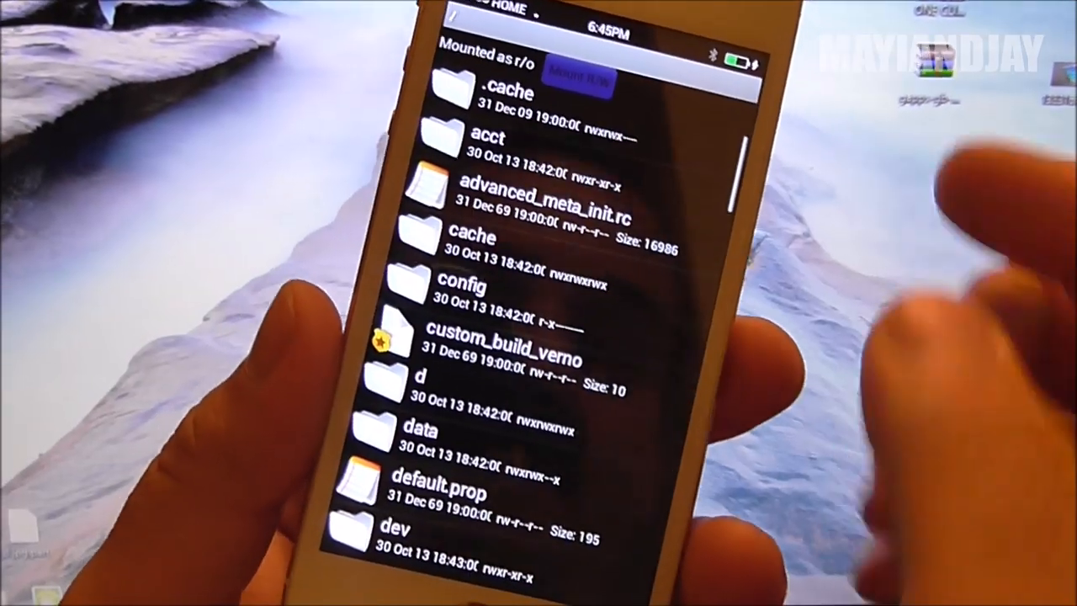
scroll(down, 3)
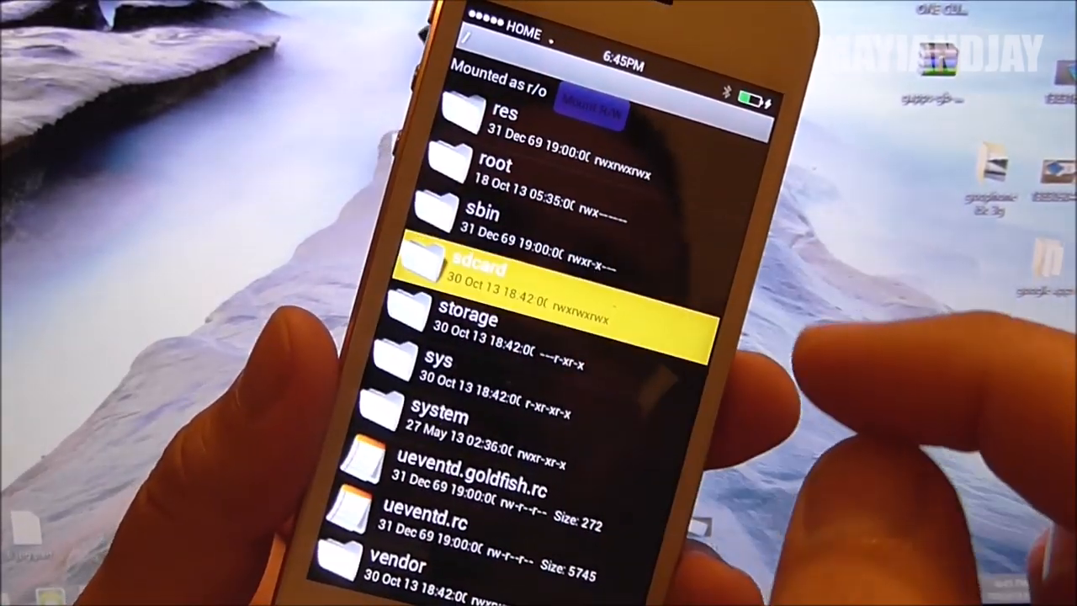
click(480, 269)
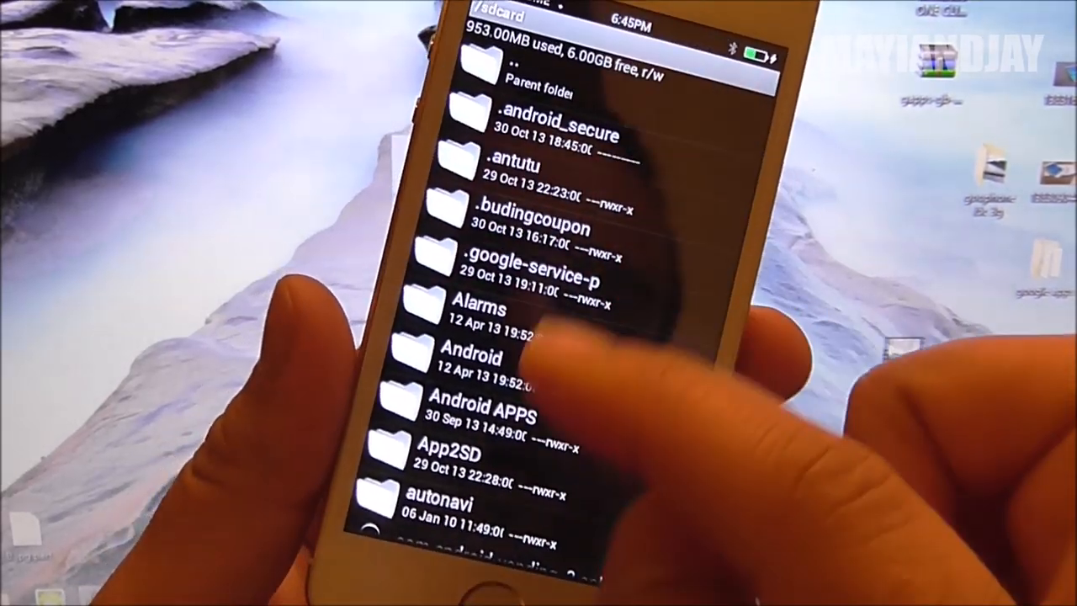
scroll(down, 3)
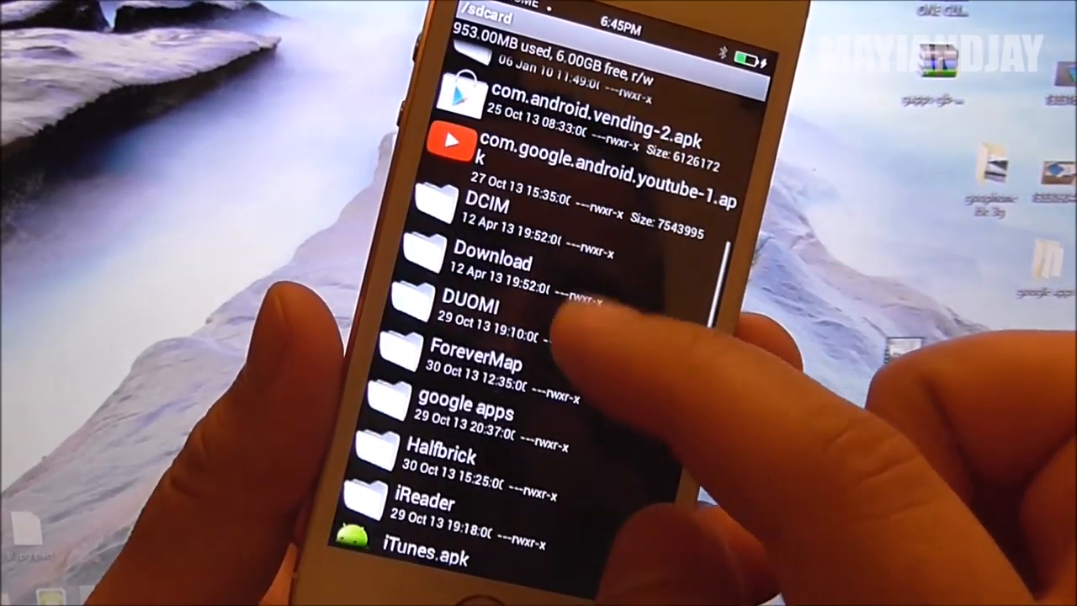
scroll(down, 3)
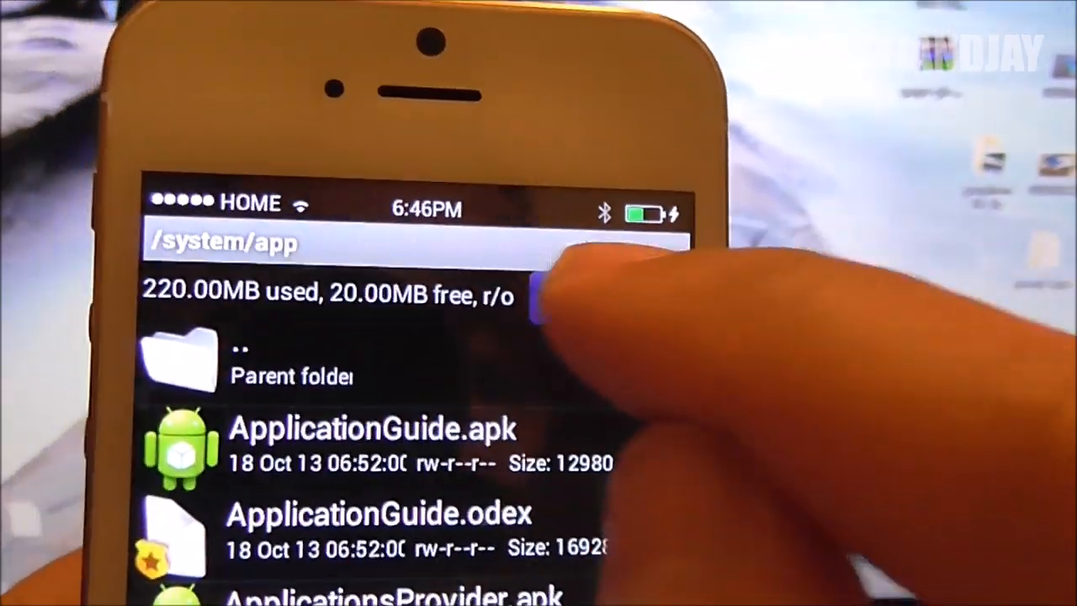
Mount /system/app read-write and set permissions on the copied com.android.vending-2.apk.
click(547, 300)
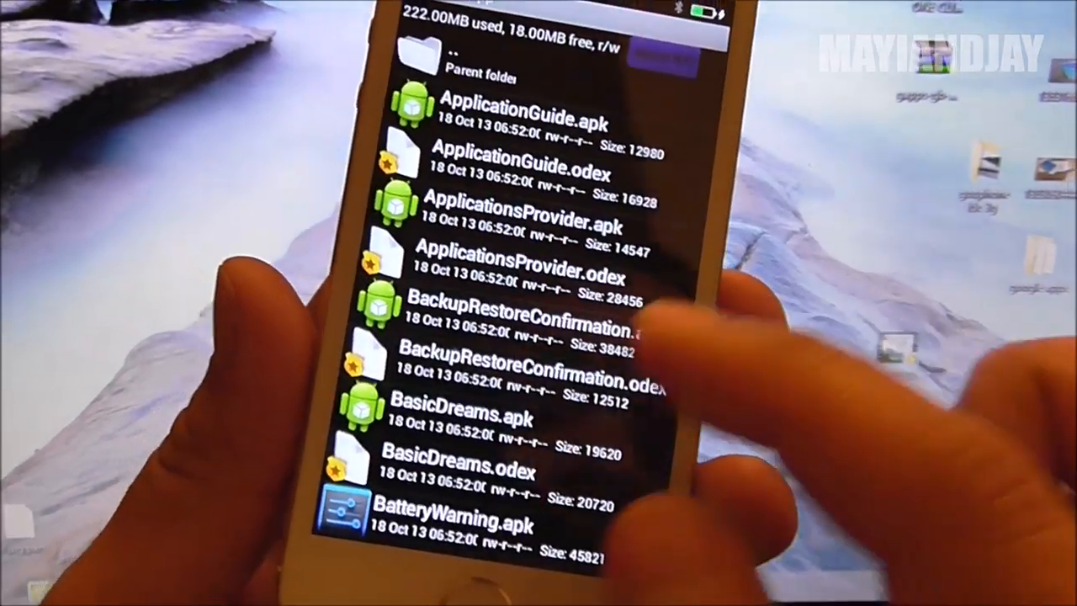
scroll(down, 3)
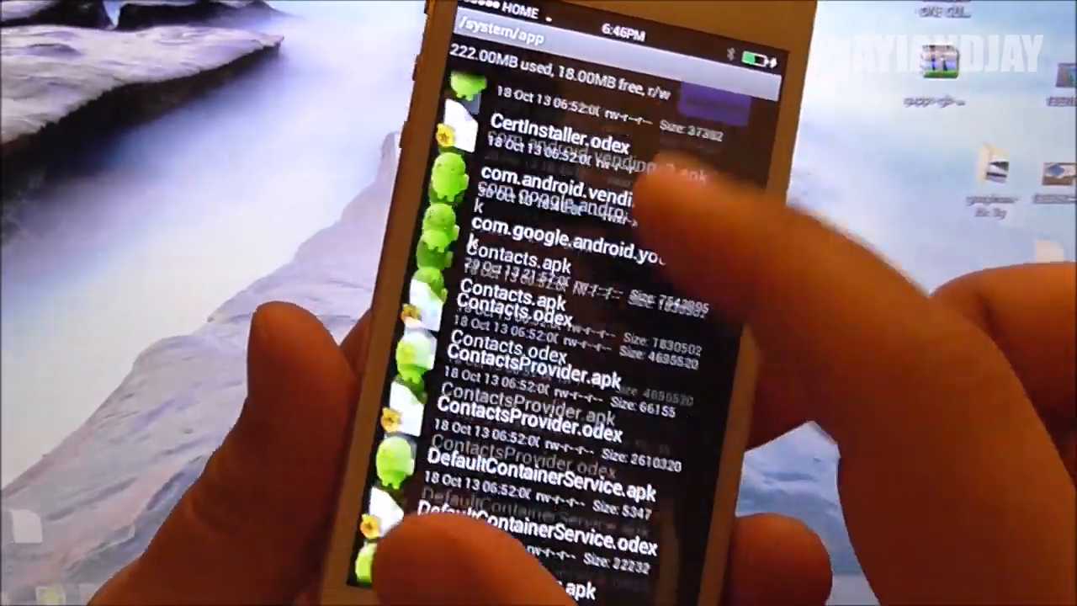
scroll(down, 3)
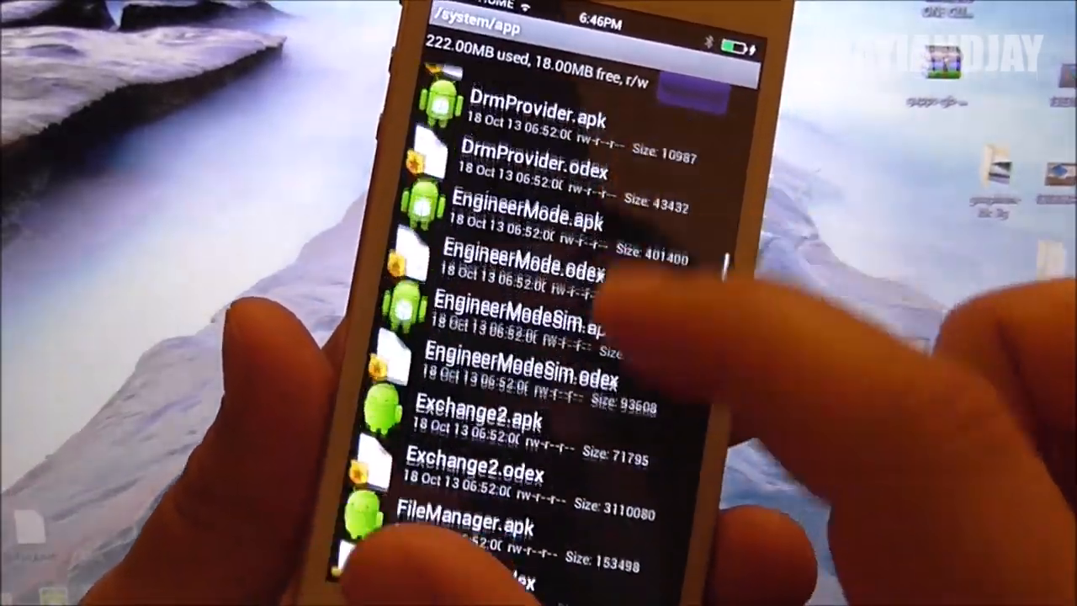
scroll(down, 3)
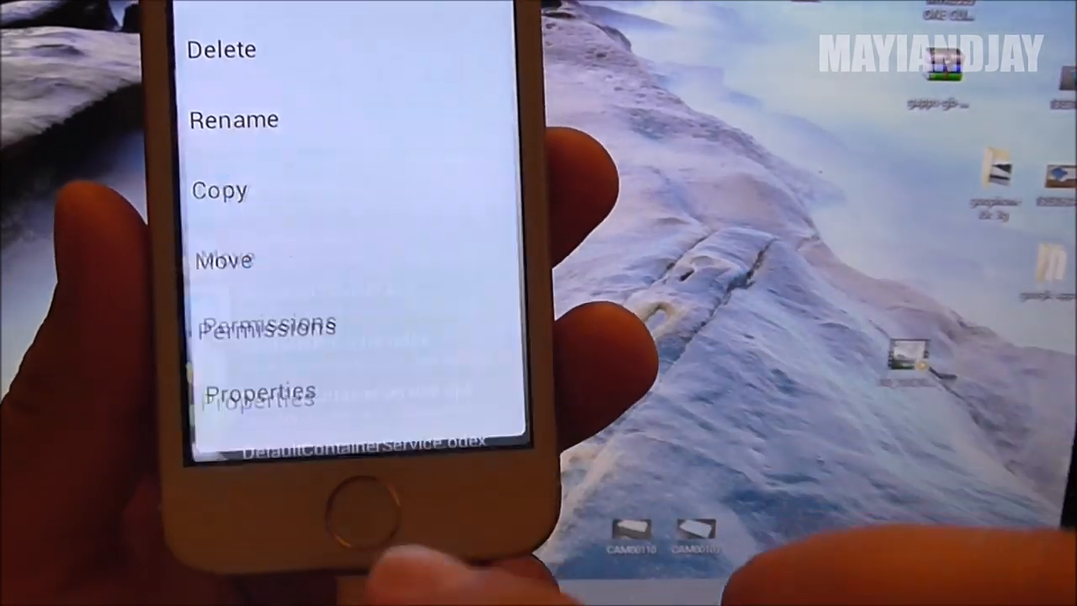
click(267, 326)
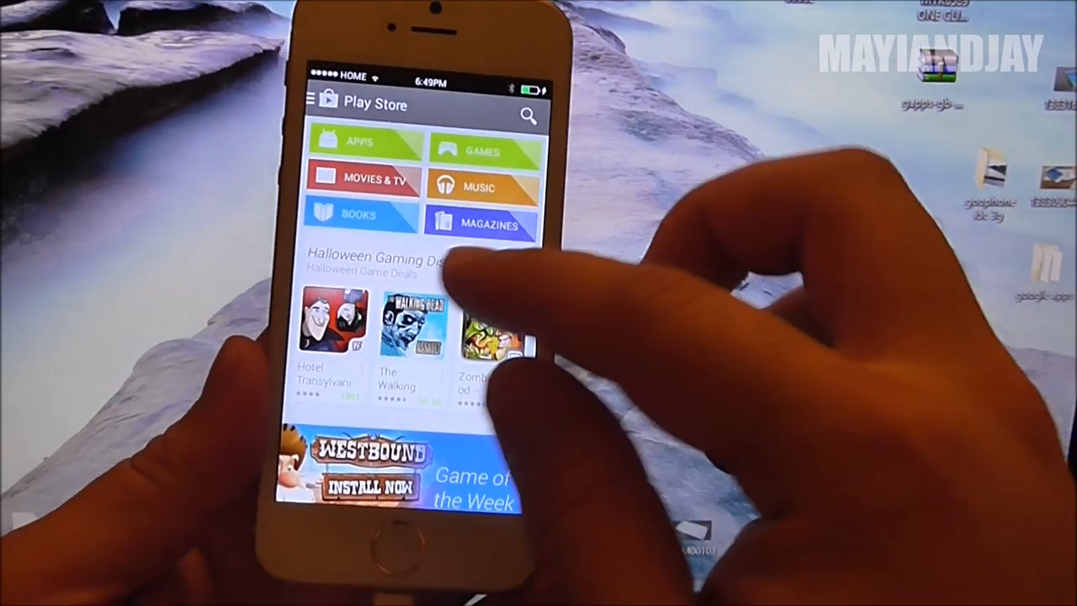
Scroll through Play Store's Halloween deals, Recommended for You and New Releases sections.
scroll(down, 3)
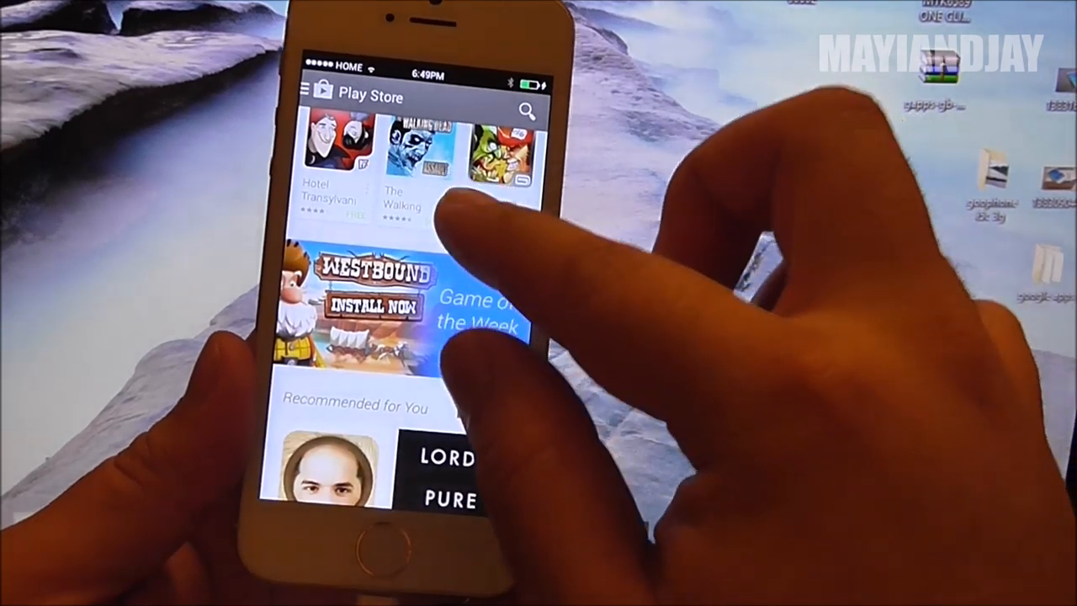
scroll(down, 3)
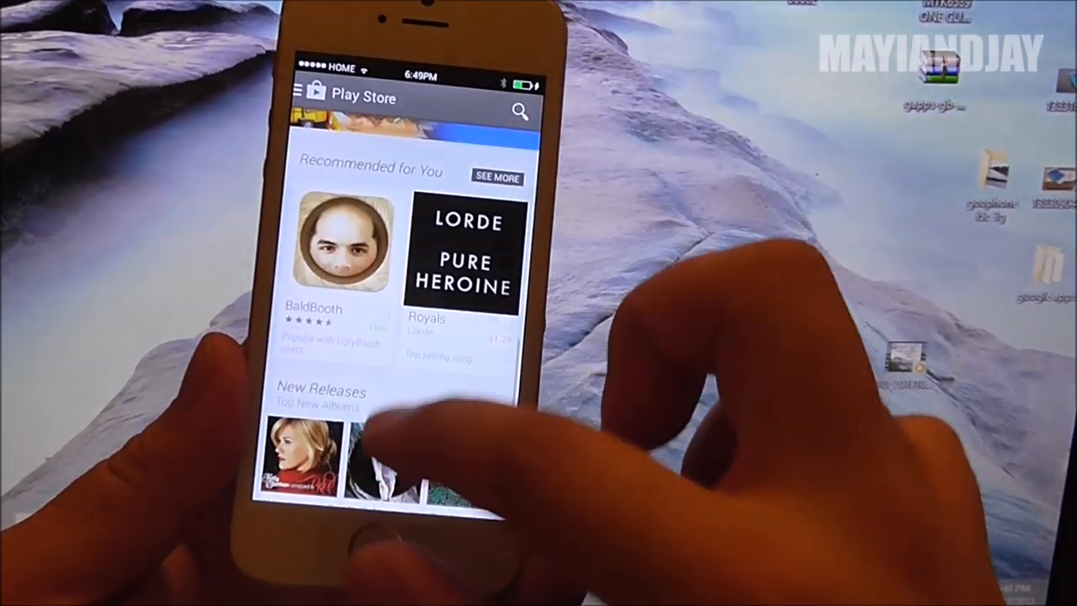
scroll(down, 3)
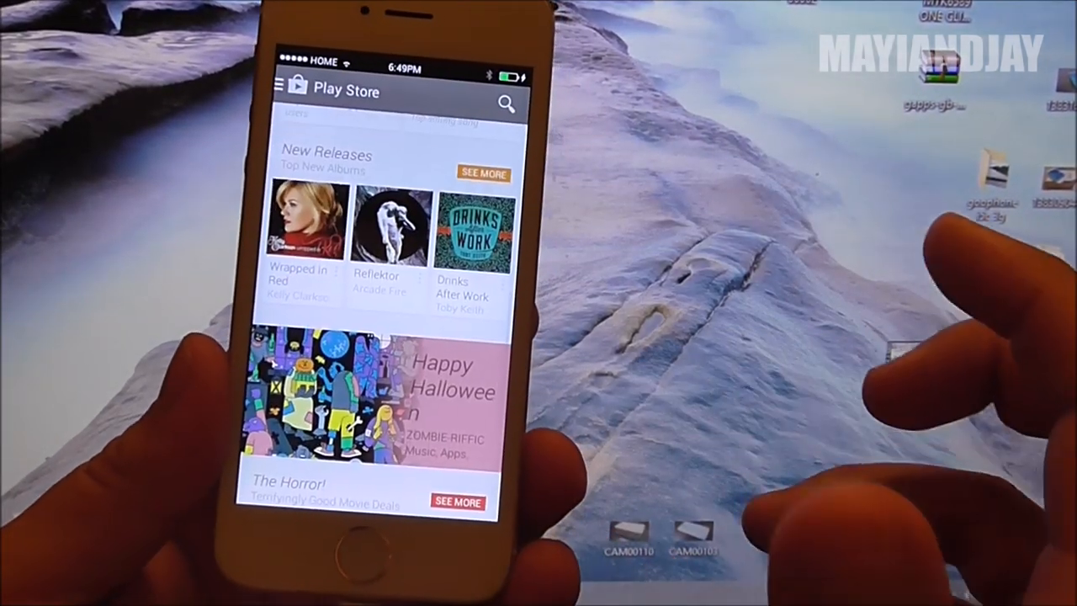